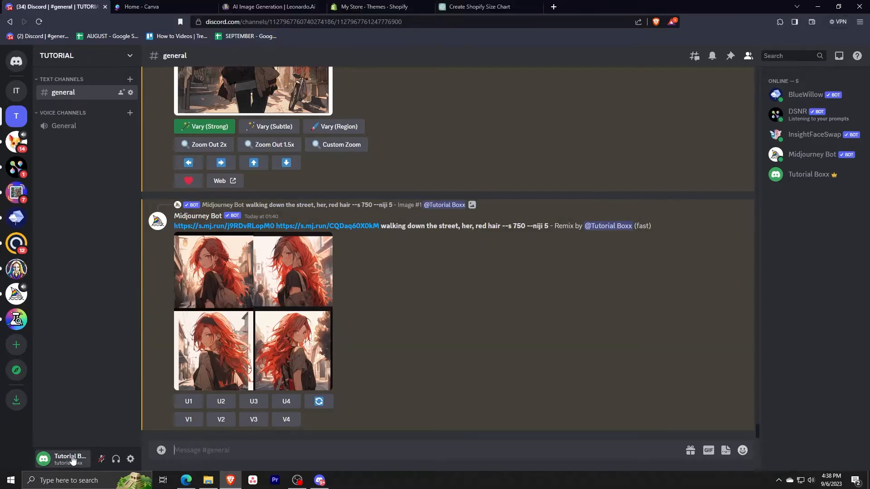
View the Tutorial Boxx profile card and go to the direct-messages home.
left_click(60, 458)
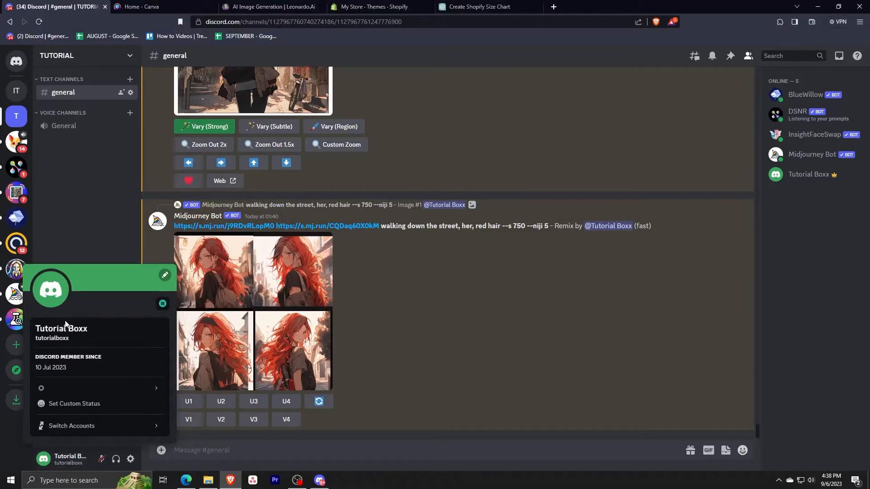
left_click(17, 61)
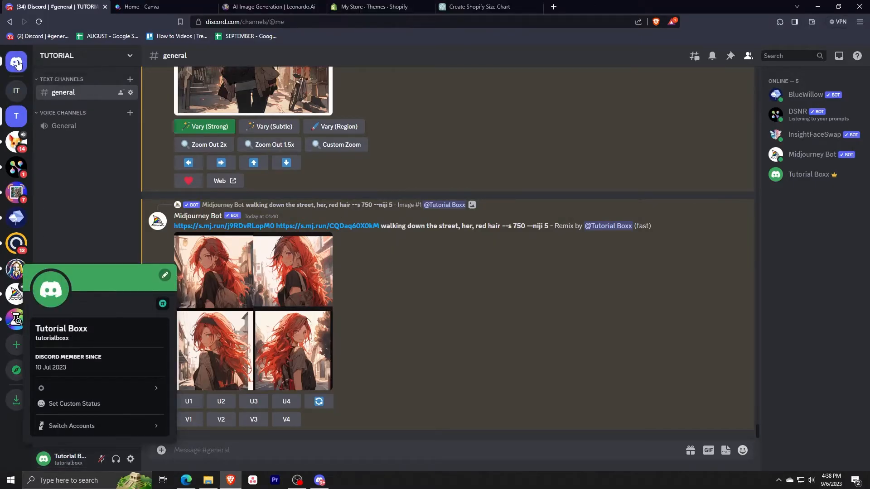
left_click(16, 61)
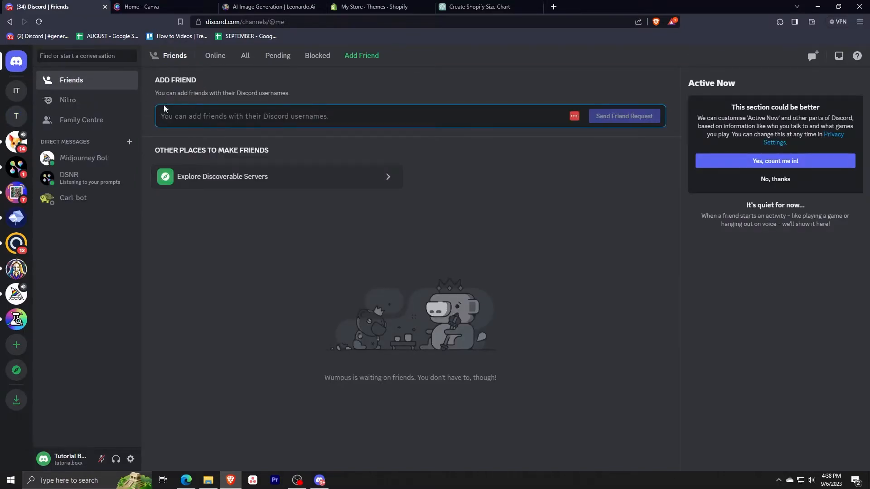
mouse_move(572, 118)
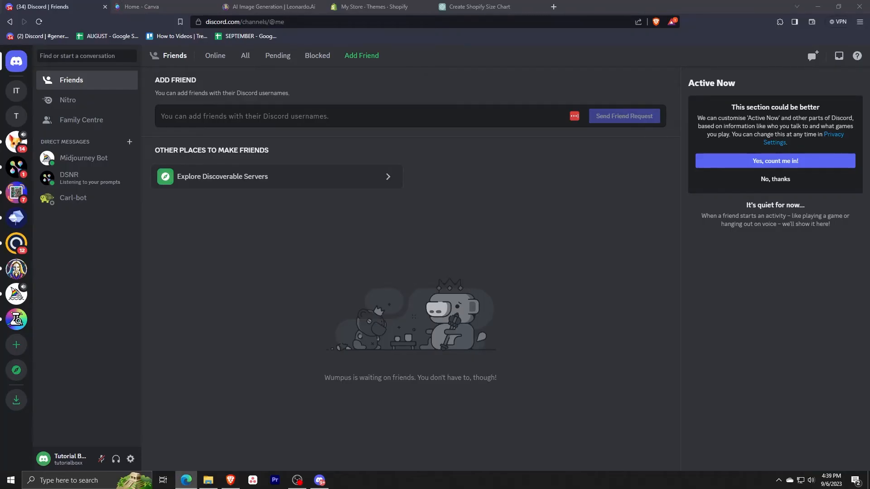
left_click(366, 116)
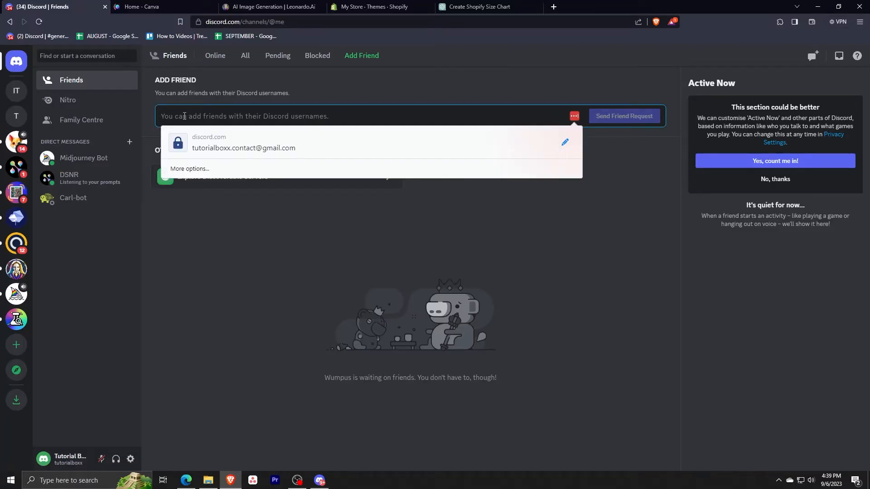
type("Az")
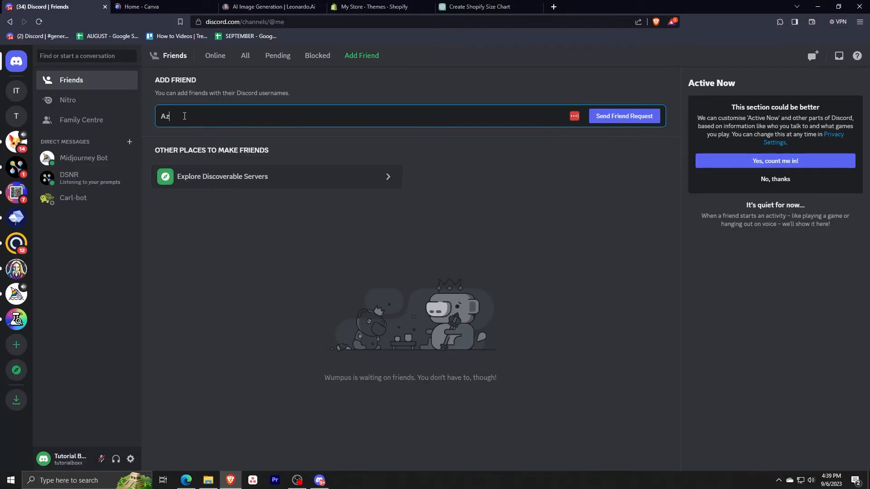
type("hure")
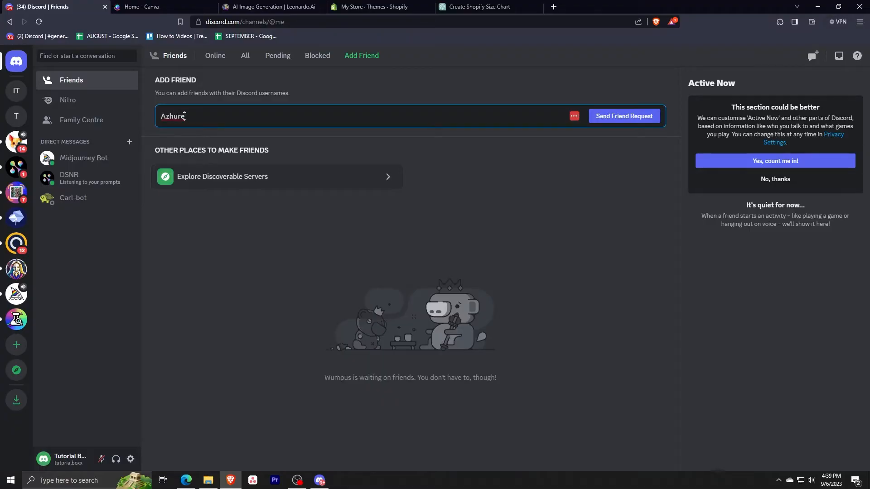
mouse_move(561, 114)
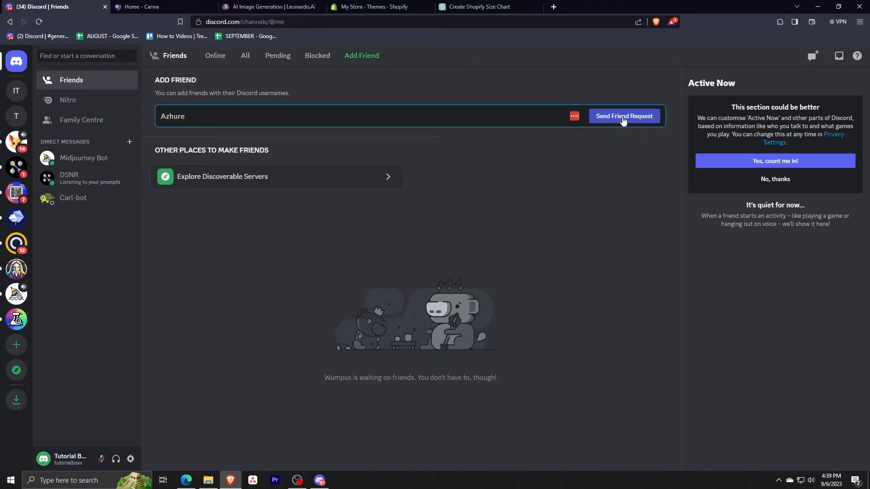
left_click(623, 116)
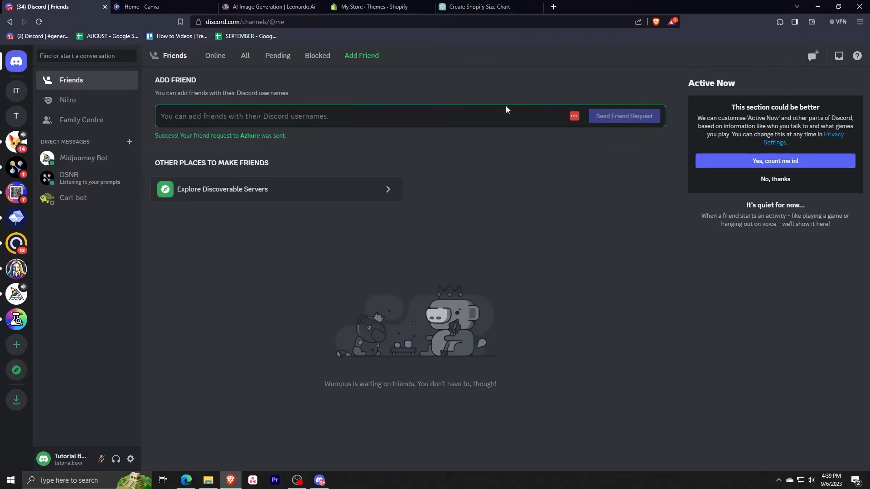
mouse_move(280, 148)
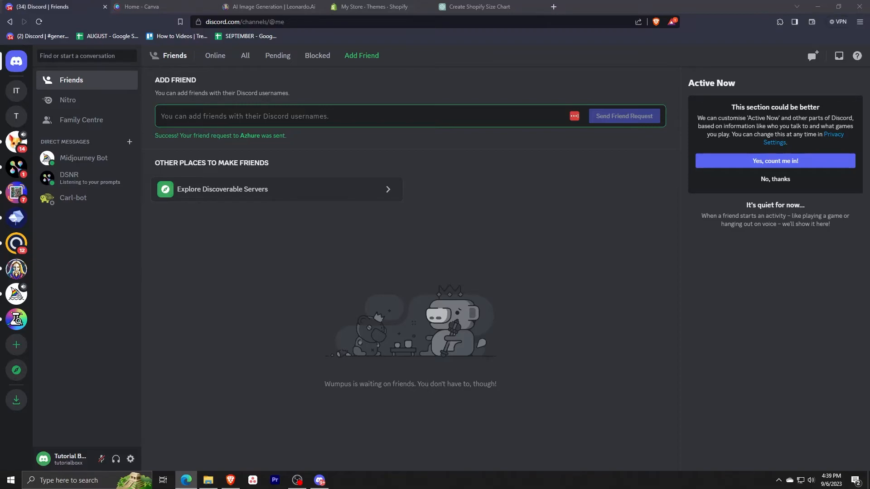
type("spree")
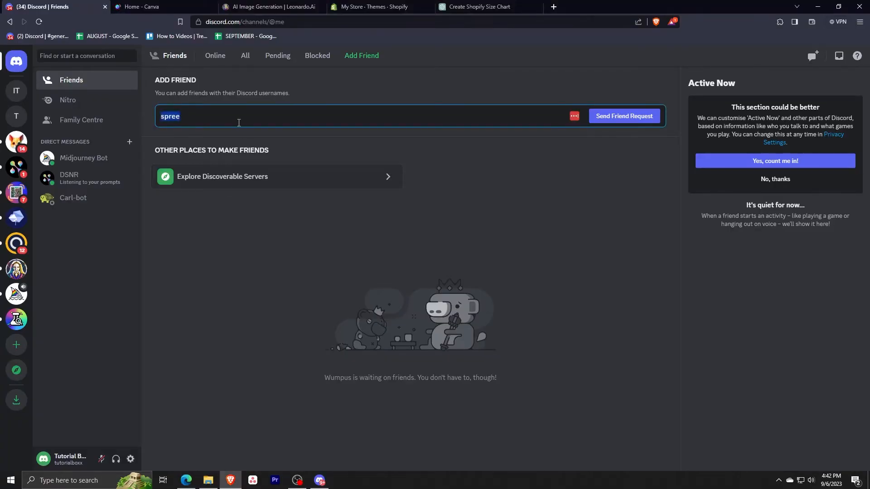
type("_spree01")
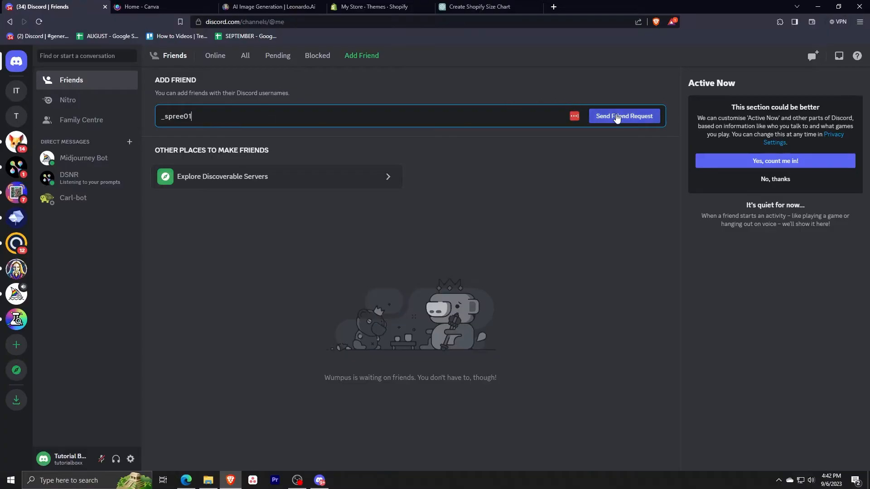
left_click(623, 116)
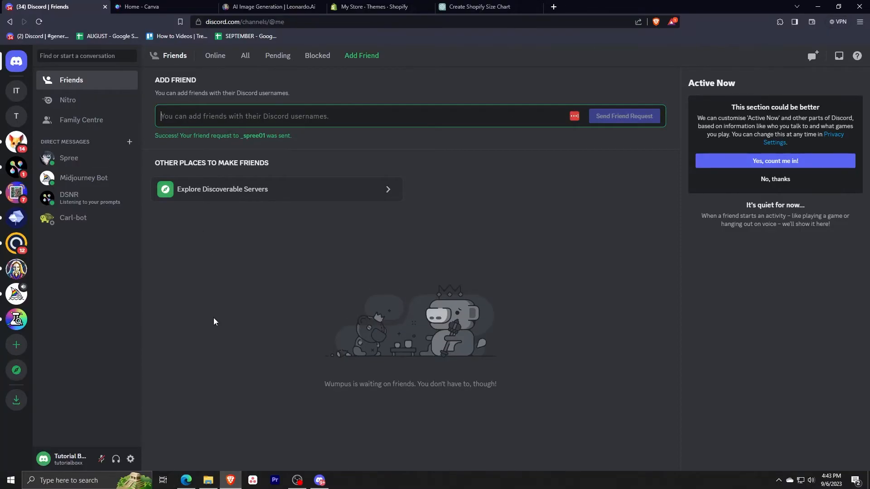
left_click(69, 158)
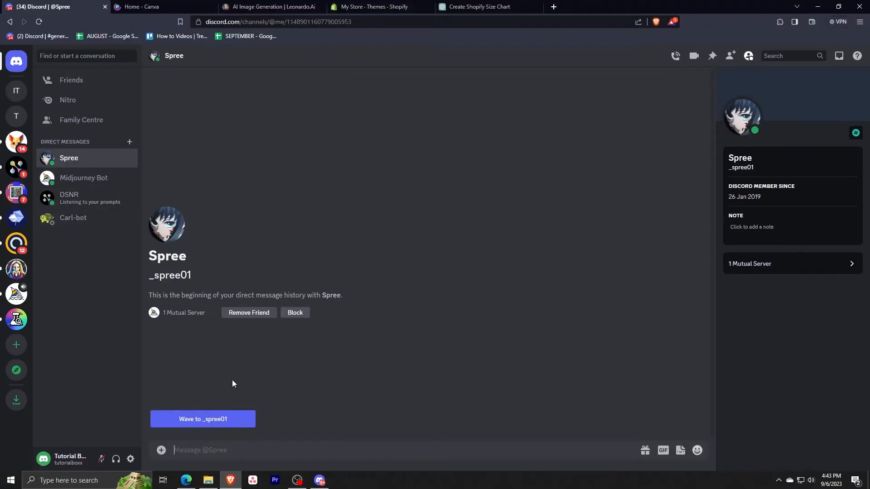
left_click(202, 418)
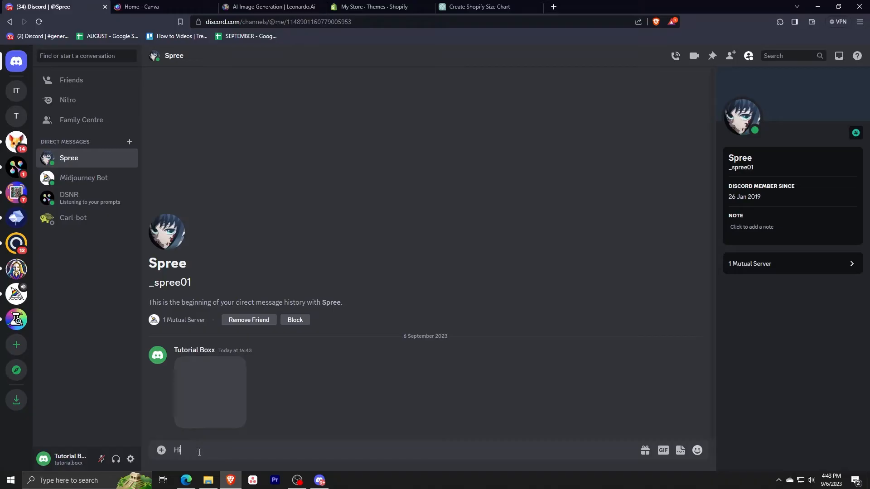
key("Return")
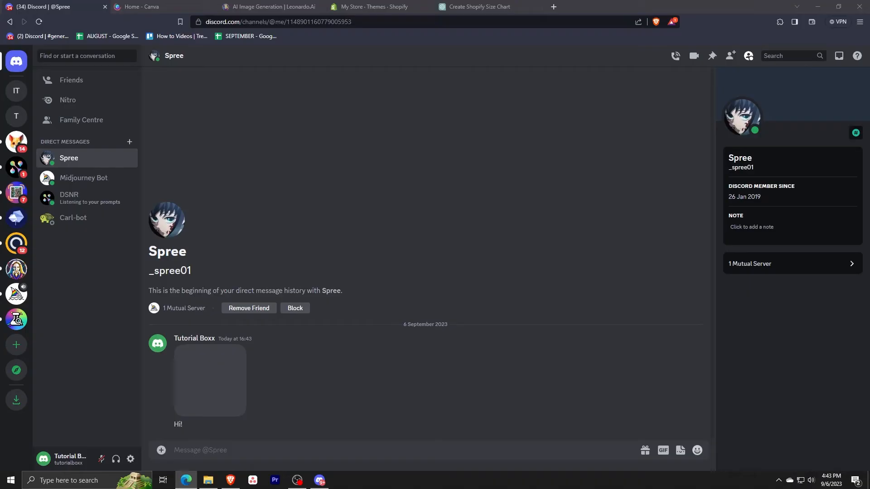
mouse_move(129, 459)
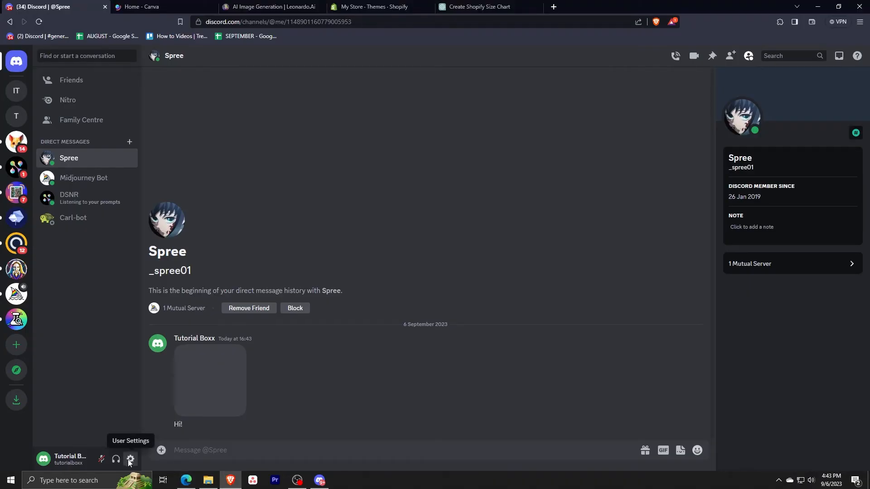
Turn Developer Mode on under Advanced app settings, then return to the Spree chat.
left_click(130, 459)
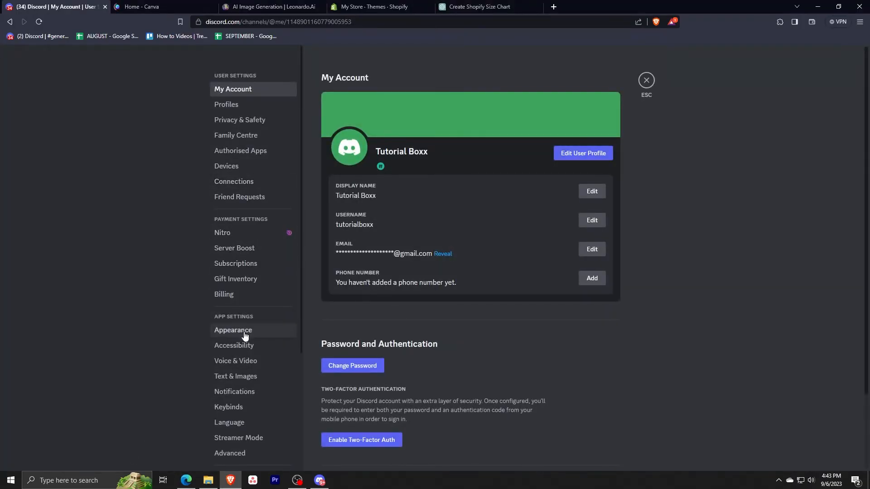
mouse_move(248, 367)
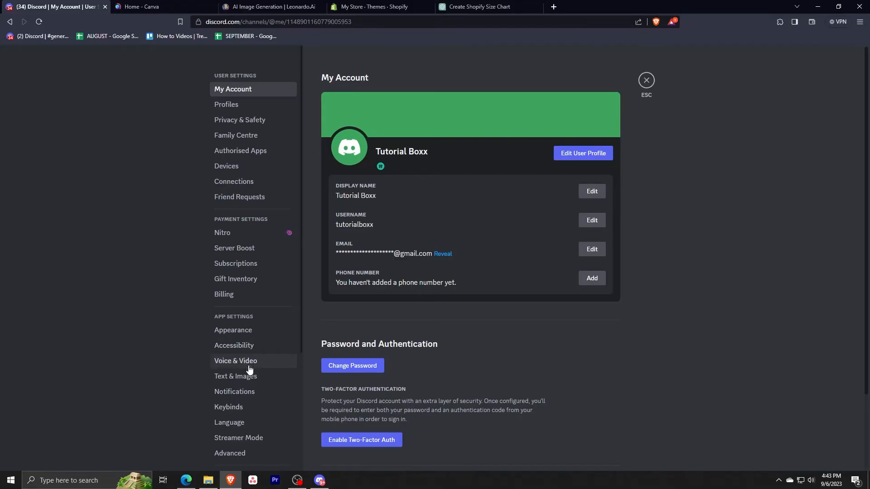
mouse_move(236, 192)
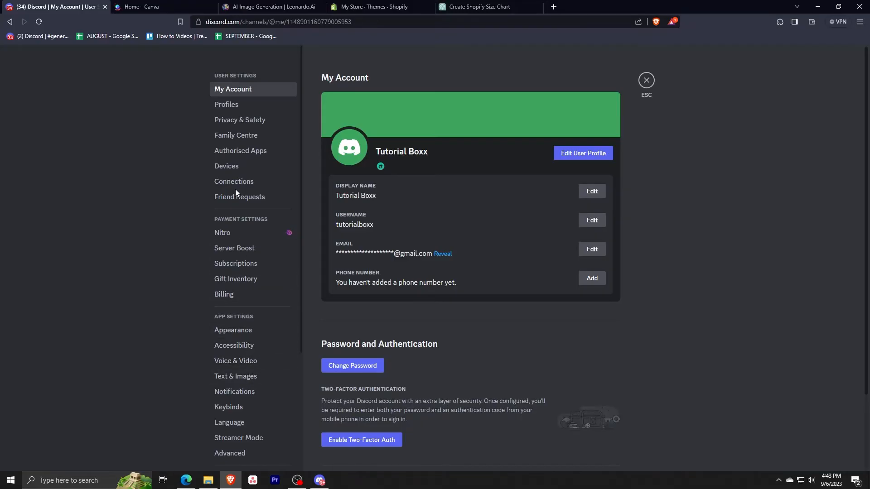
scroll("down", 3)
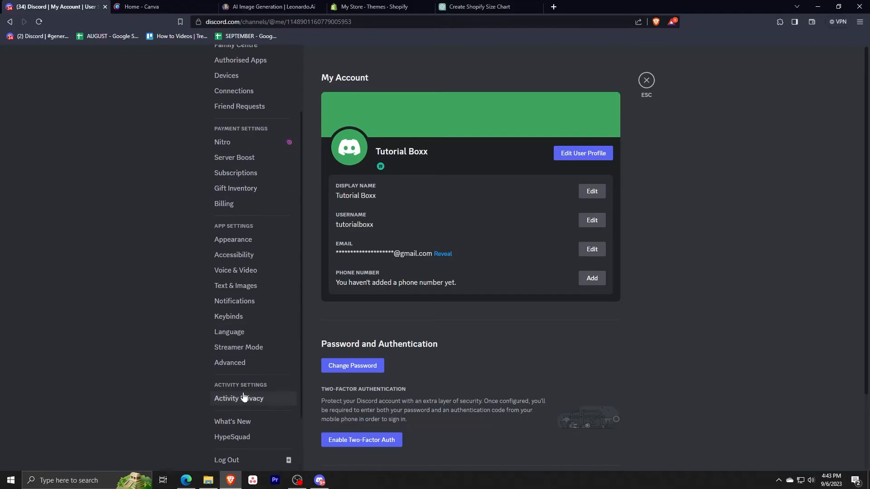
left_click(229, 362)
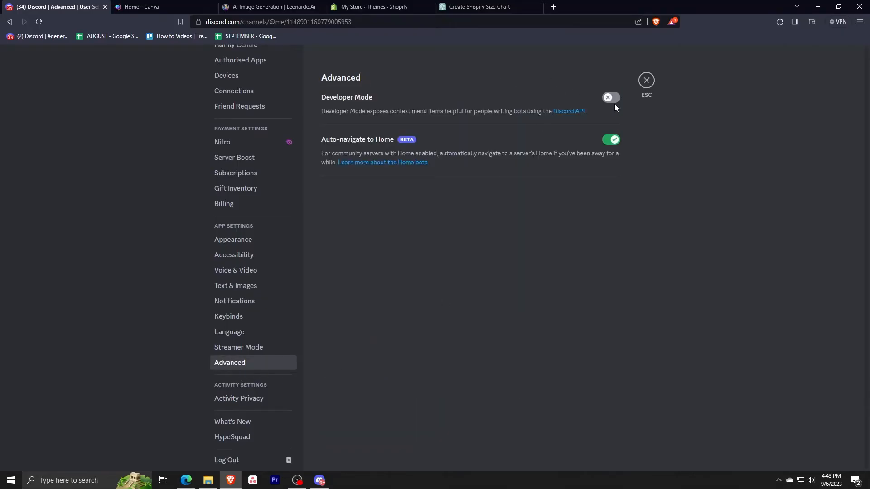
left_click(609, 97)
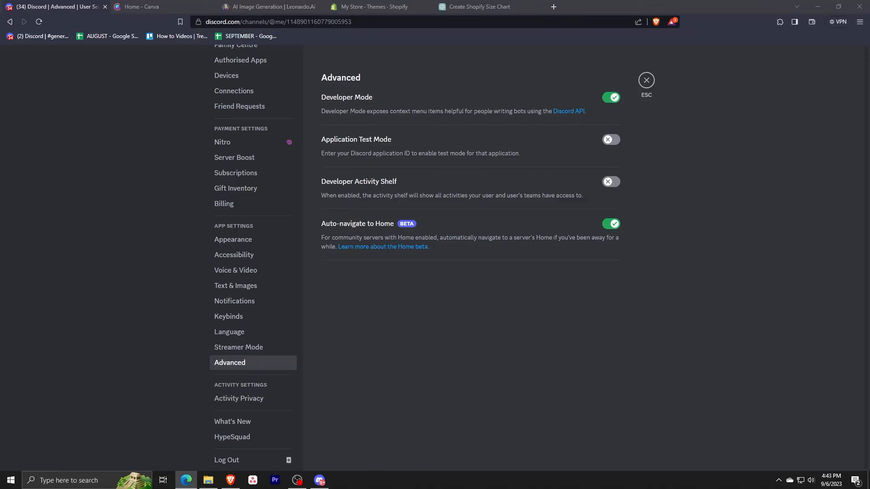
left_click(645, 80)
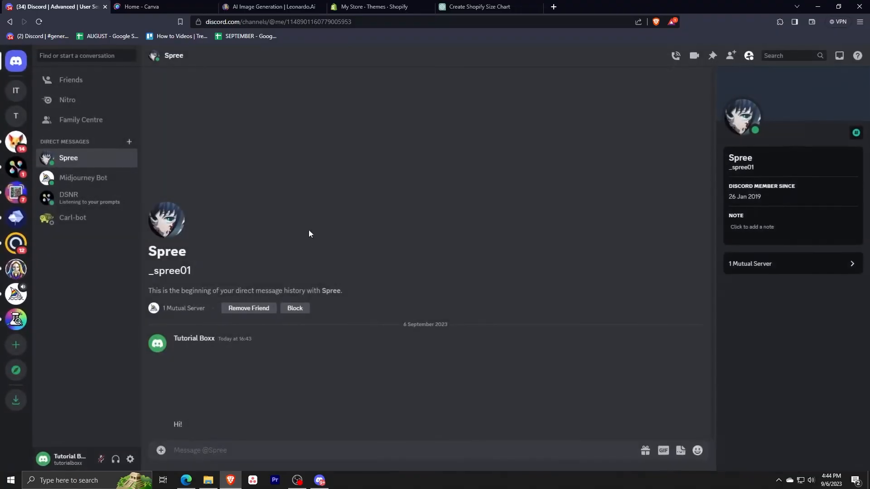
Start a new Brave tab for loading discord.id.
left_click(60, 458)
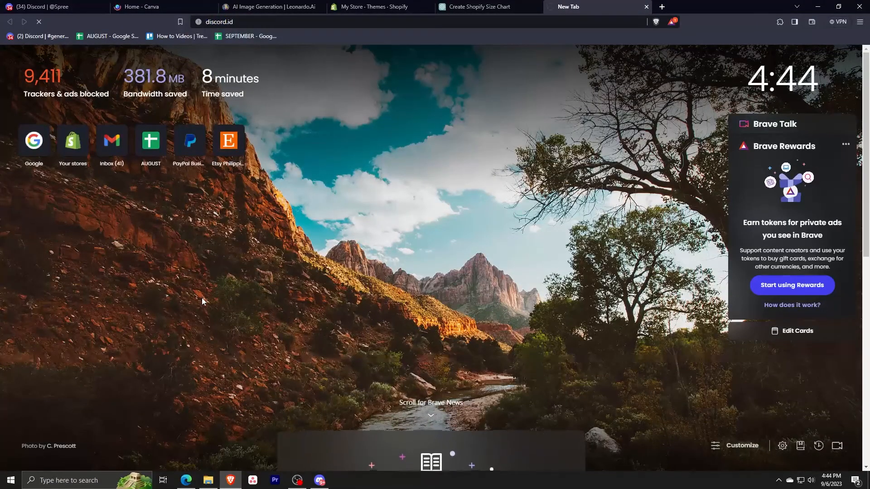
mouse_move(516, 108)
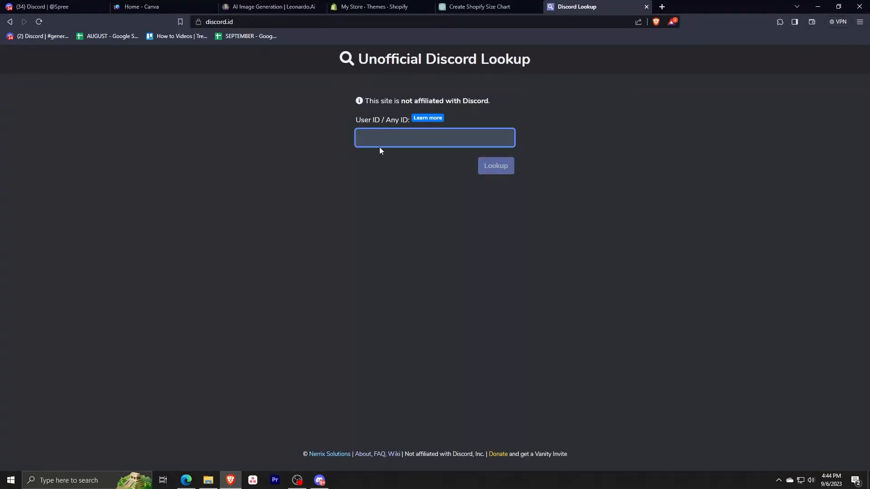
type("1127956722489765908")
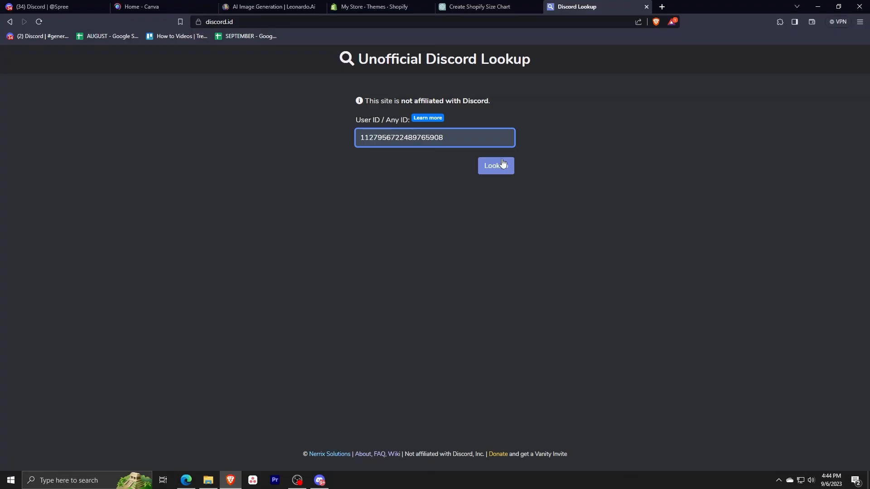
left_click(494, 165)
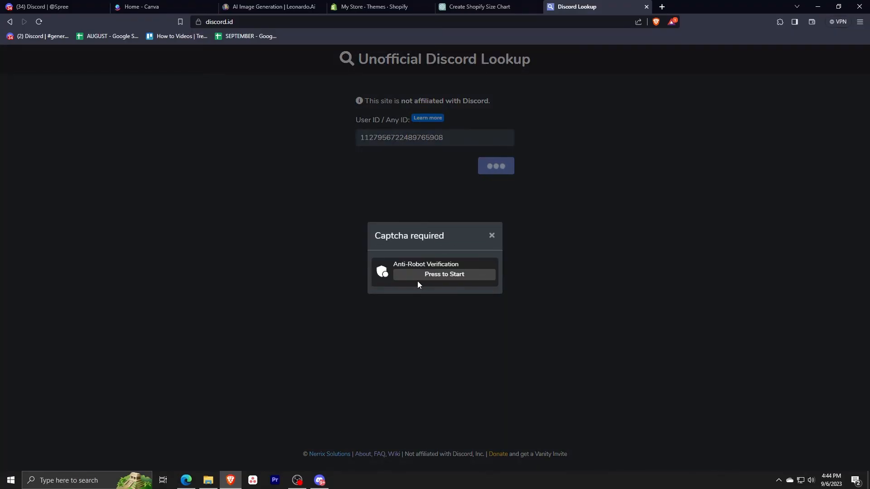
left_click(443, 274)
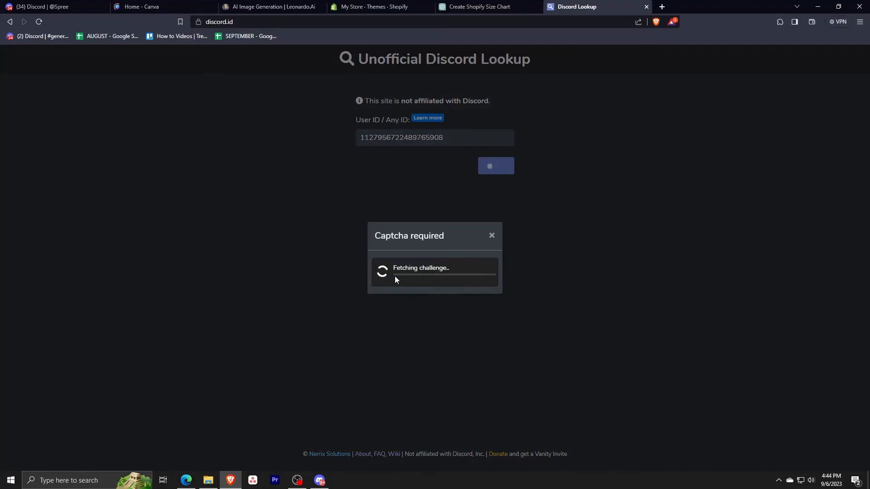